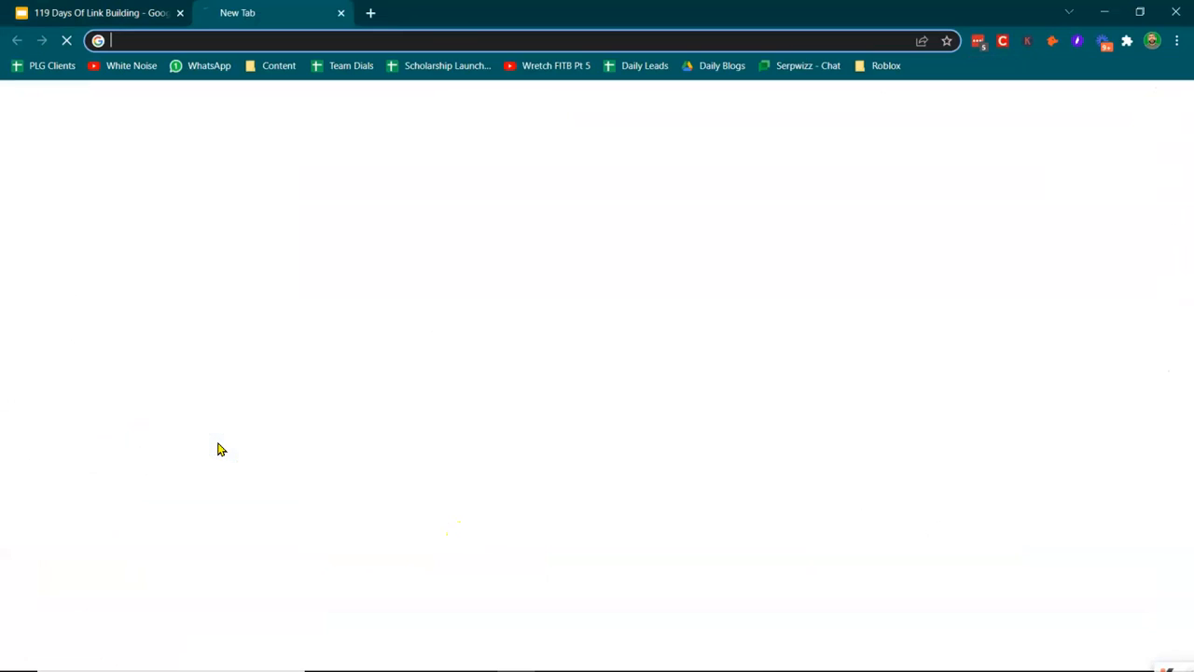
- Search 'tedx deepak shukla cambridge university' and open the FIXR TEDx event page
type("tedx deepak shukla")
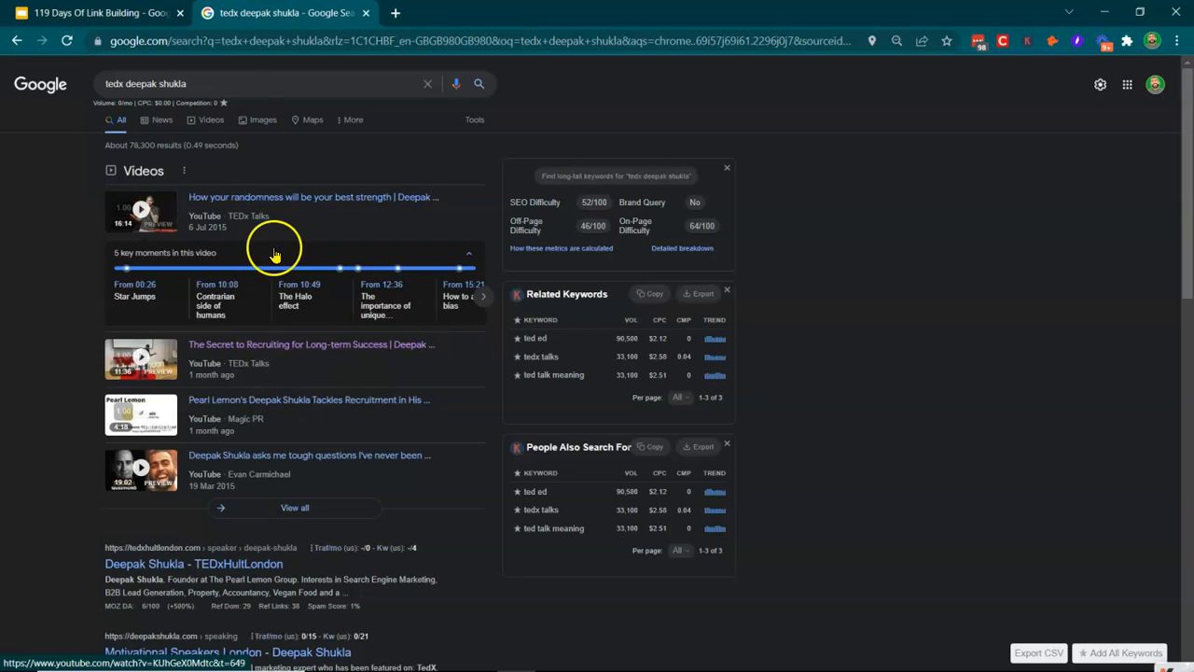
left_click(219, 83)
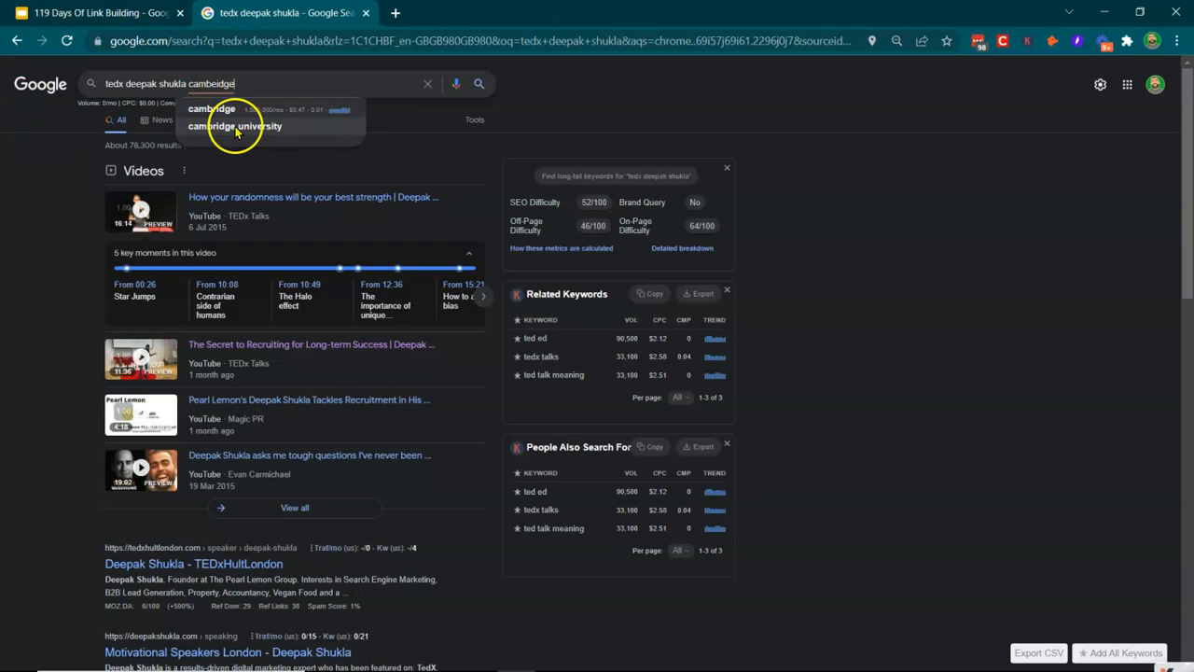
left_click(235, 126)
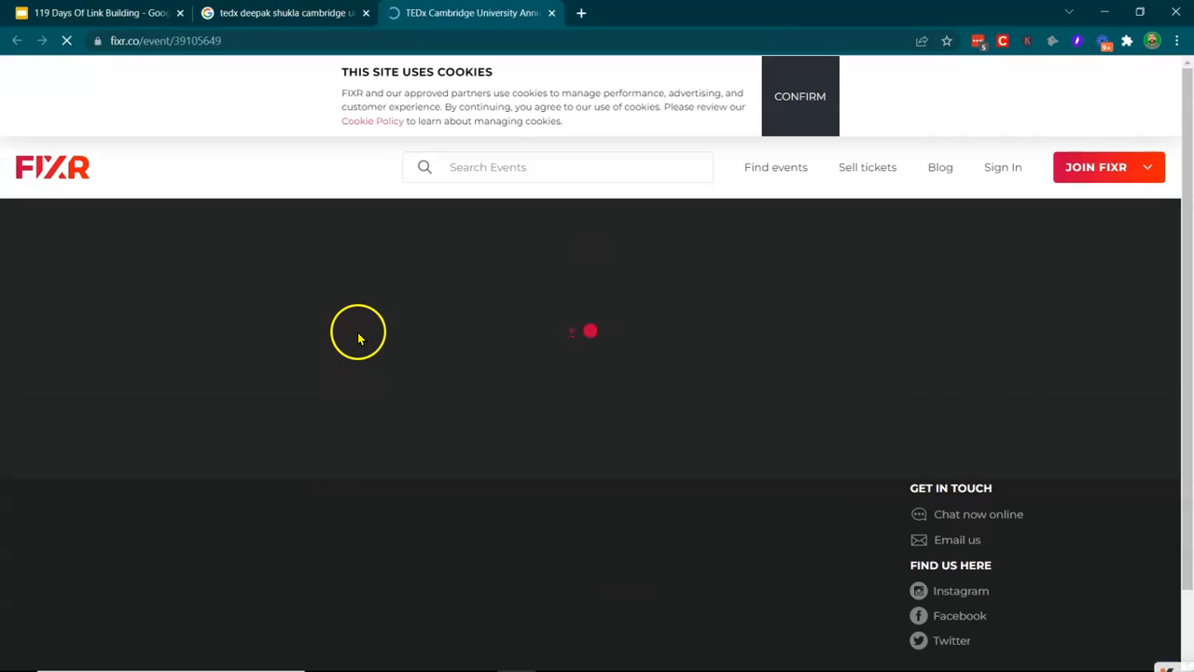
- Accept FIXR cookies, locate Deepak Shukla in the afternoon lineup, and return to Google results
left_click(799, 96)
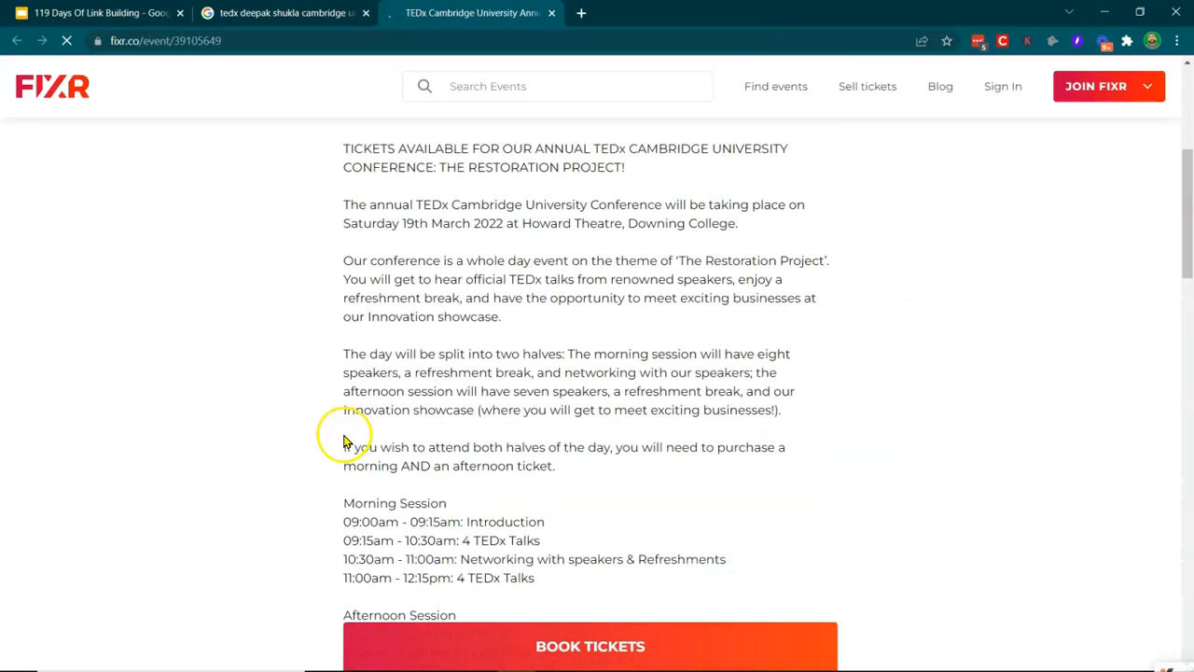
scroll("down", 3)
type("deepak")
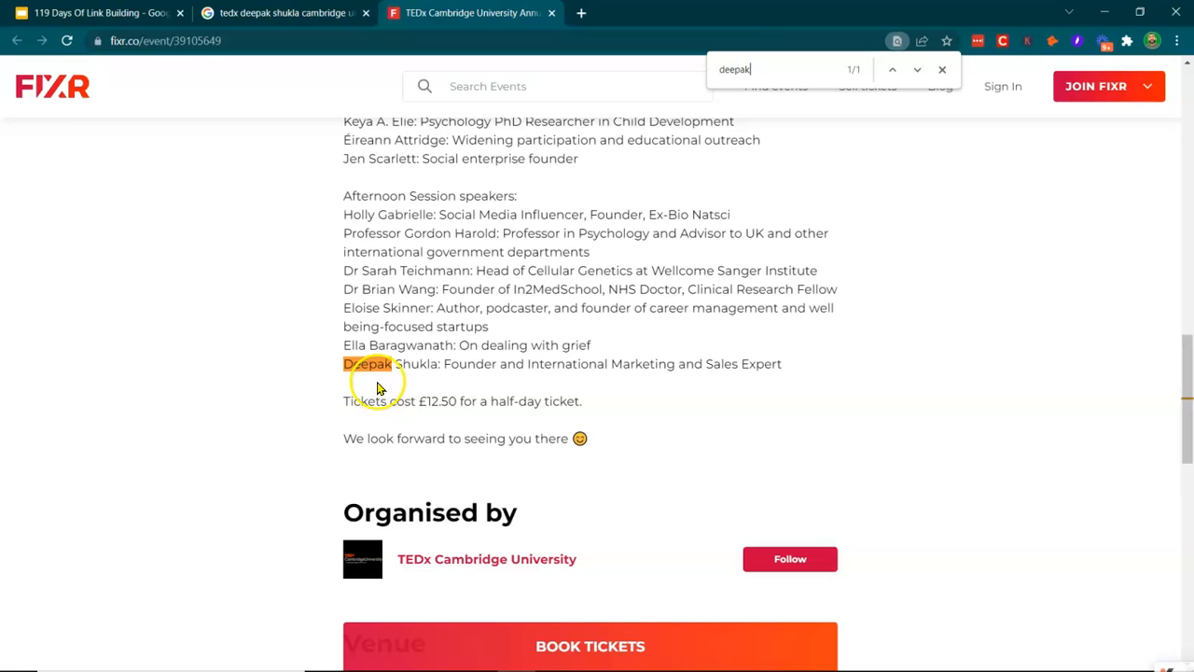
left_click(284, 12)
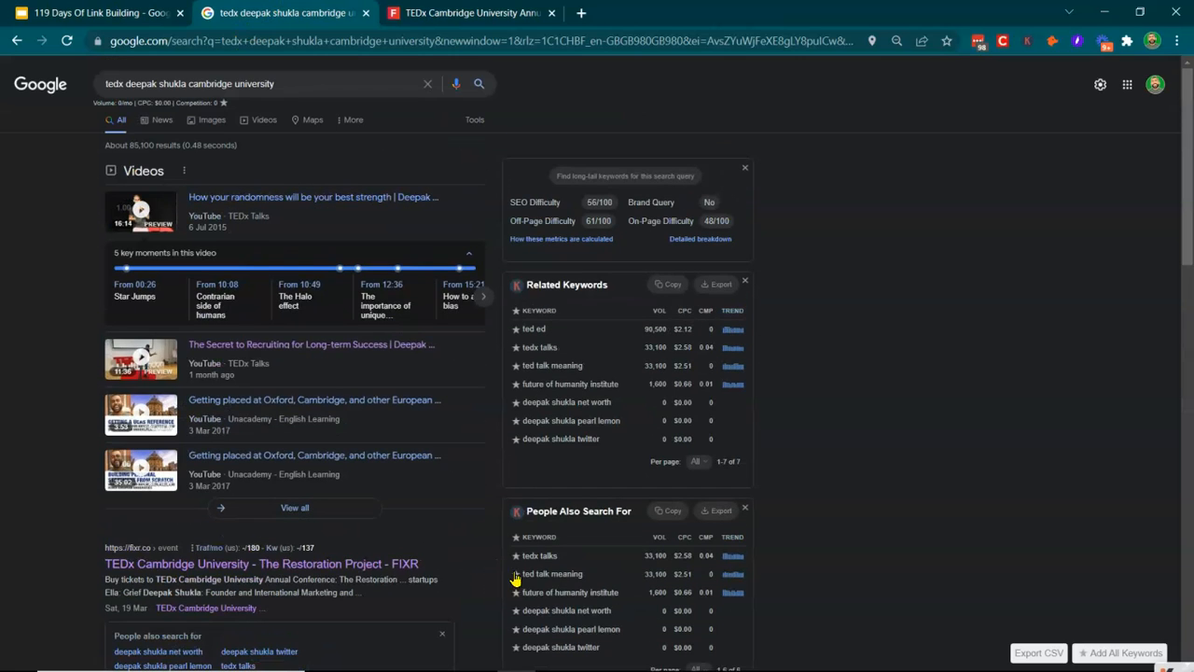
mouse_move(301, 177)
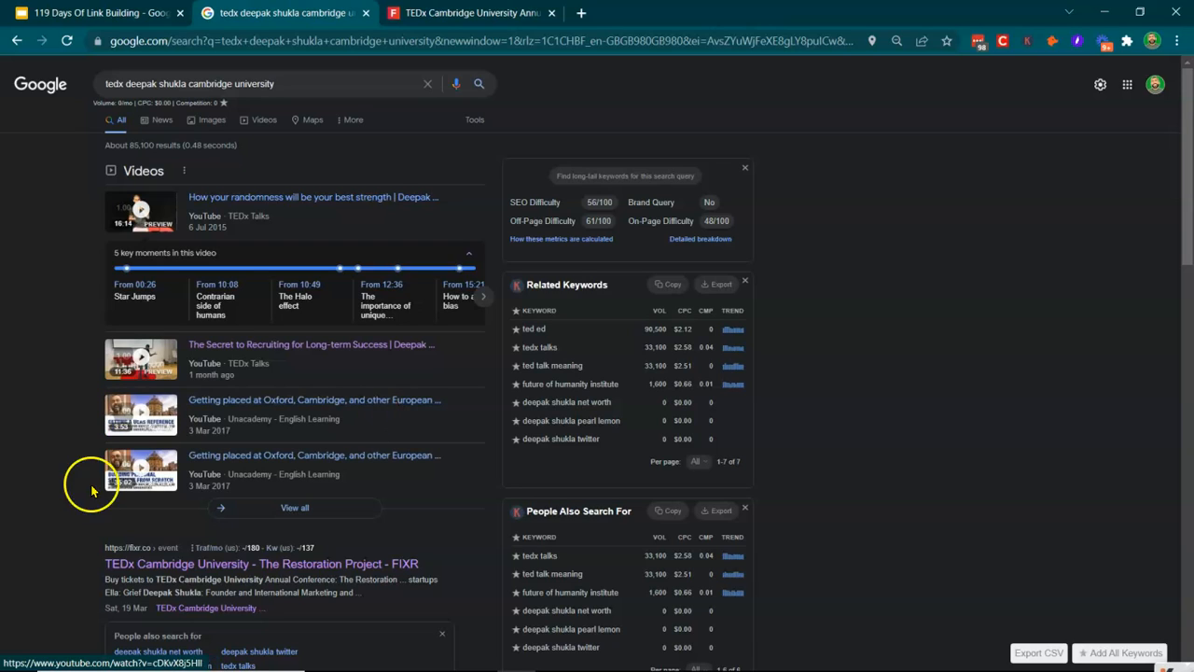
mouse_move(343, 378)
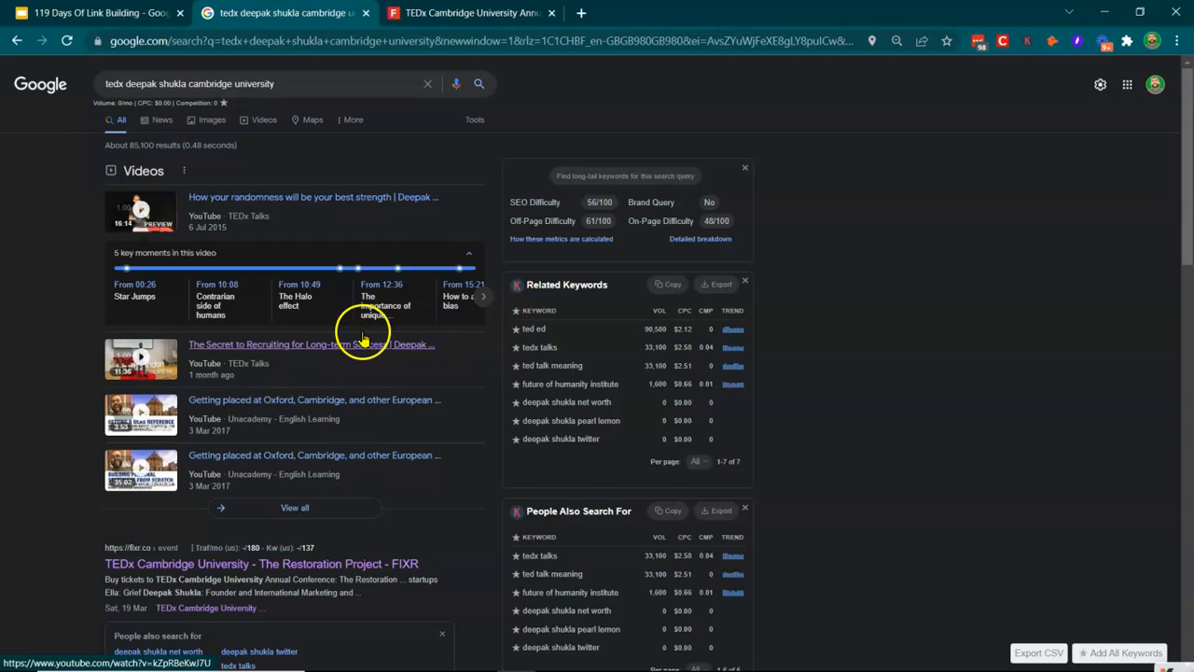
mouse_move(308, 359)
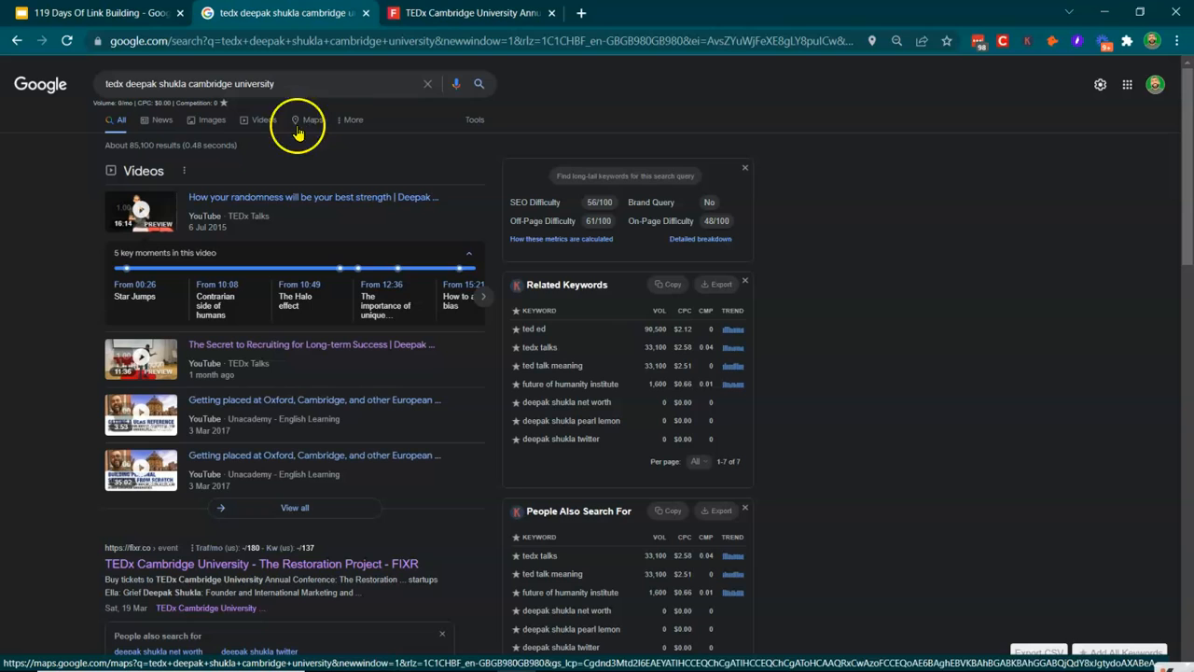
- Switch to the '119 Days Of Link Building' deck on slide 134
left_click(93, 12)
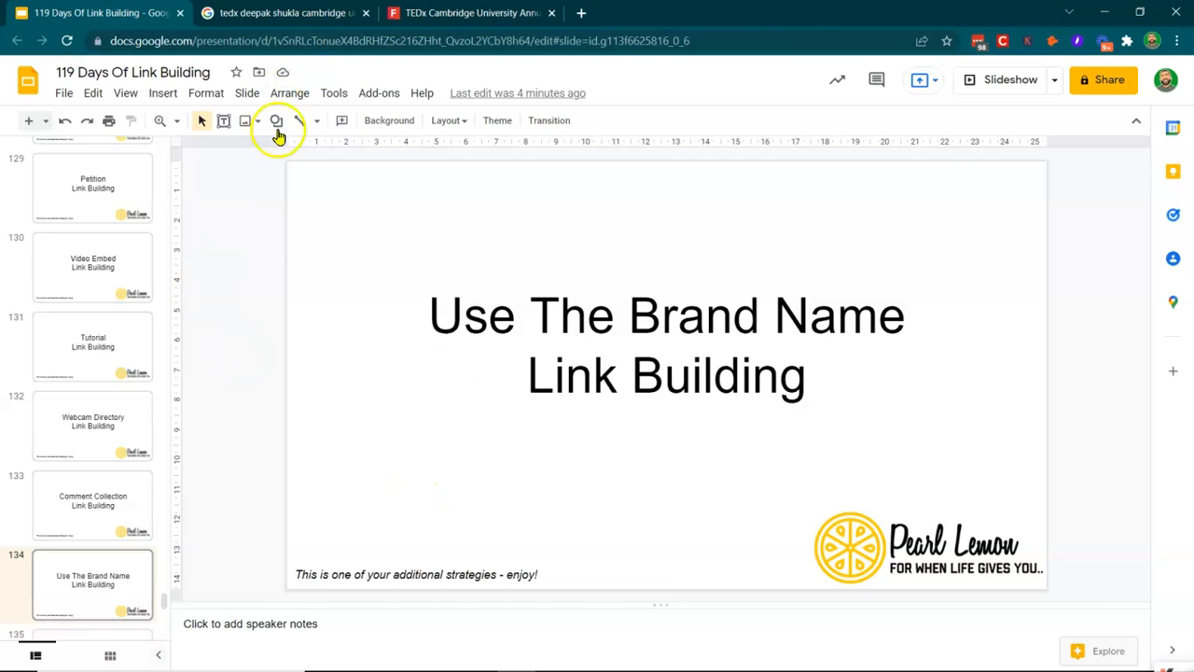
- Open the thenewsfront.com result 'Pearl Lemon's Deepak Shukla Tackles Recruitment' from the results
left_click(285, 12)
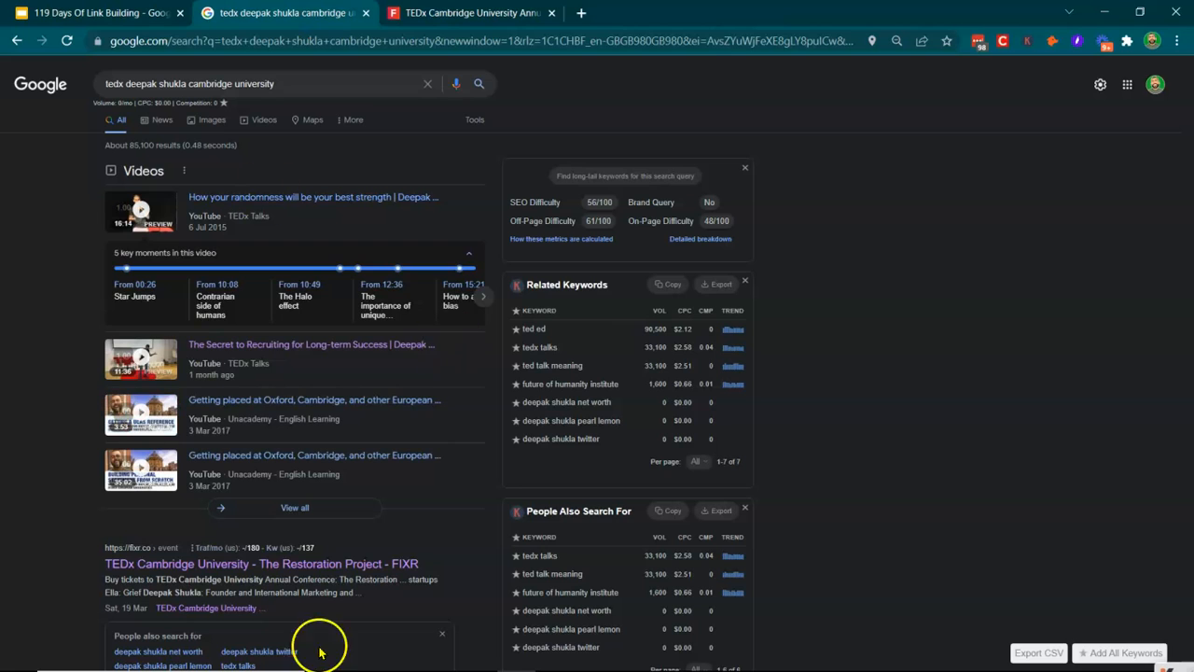
scroll("down", 3)
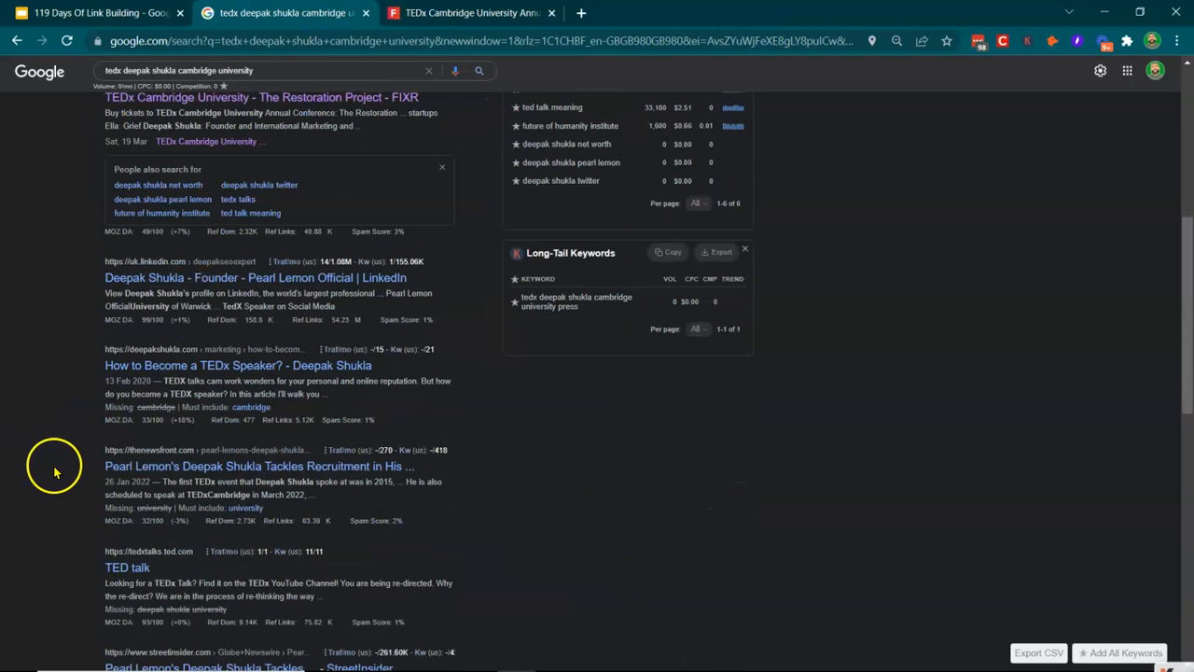
scroll("down", 3)
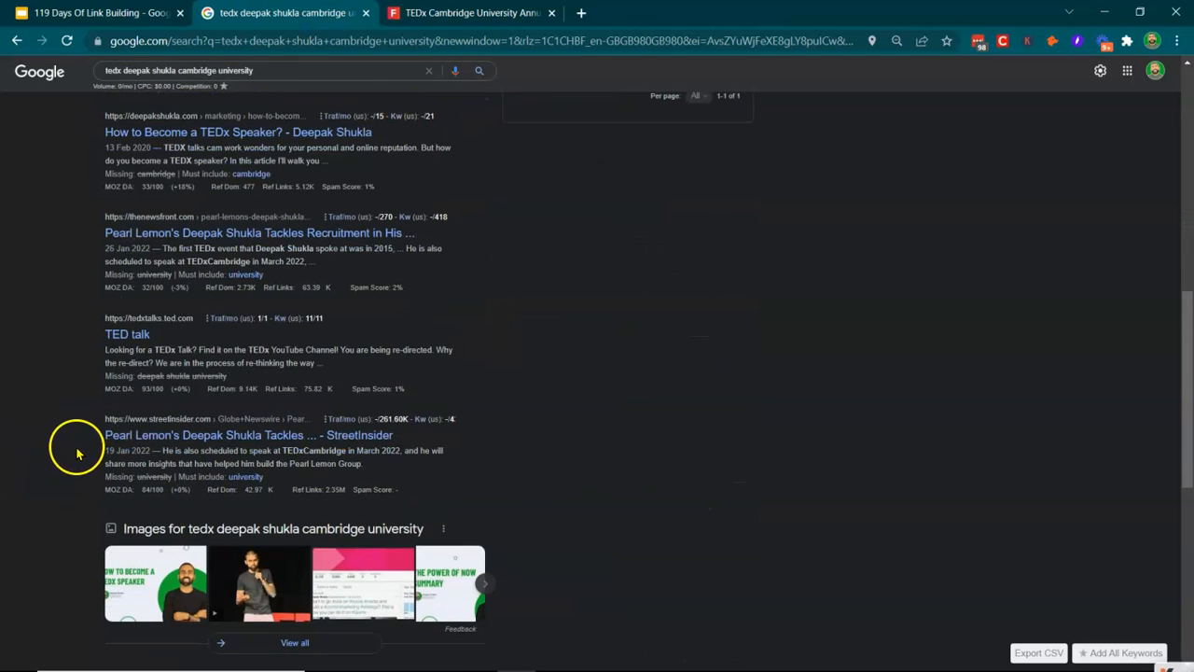
mouse_move(324, 303)
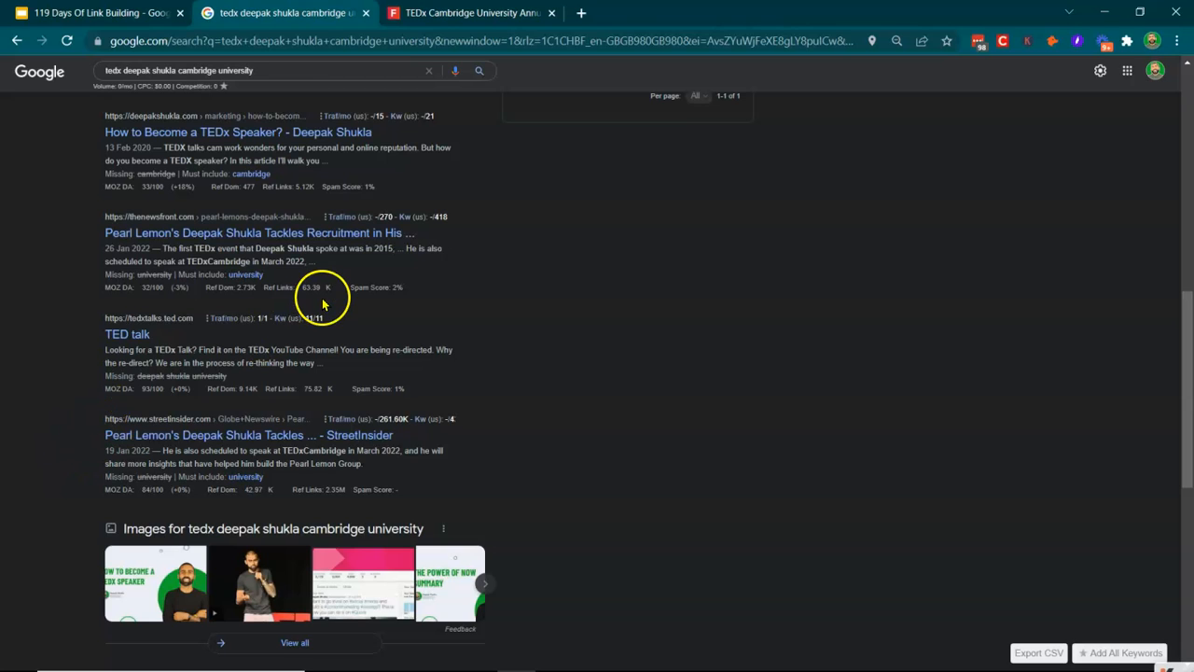
mouse_move(317, 241)
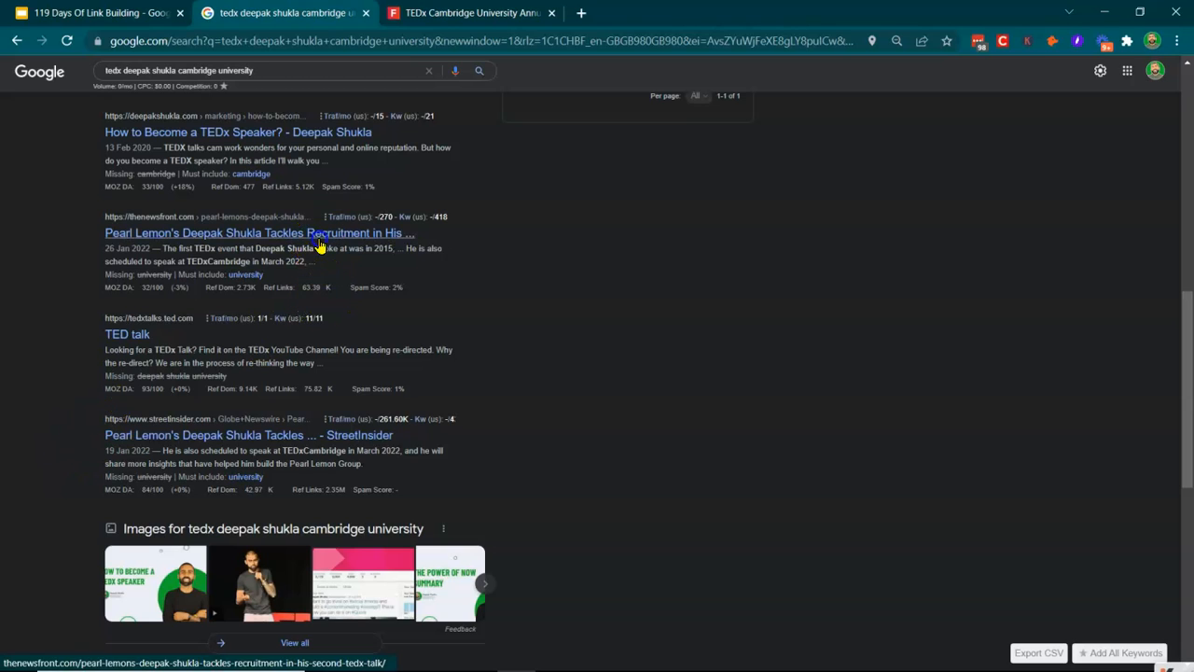
left_click(260, 233)
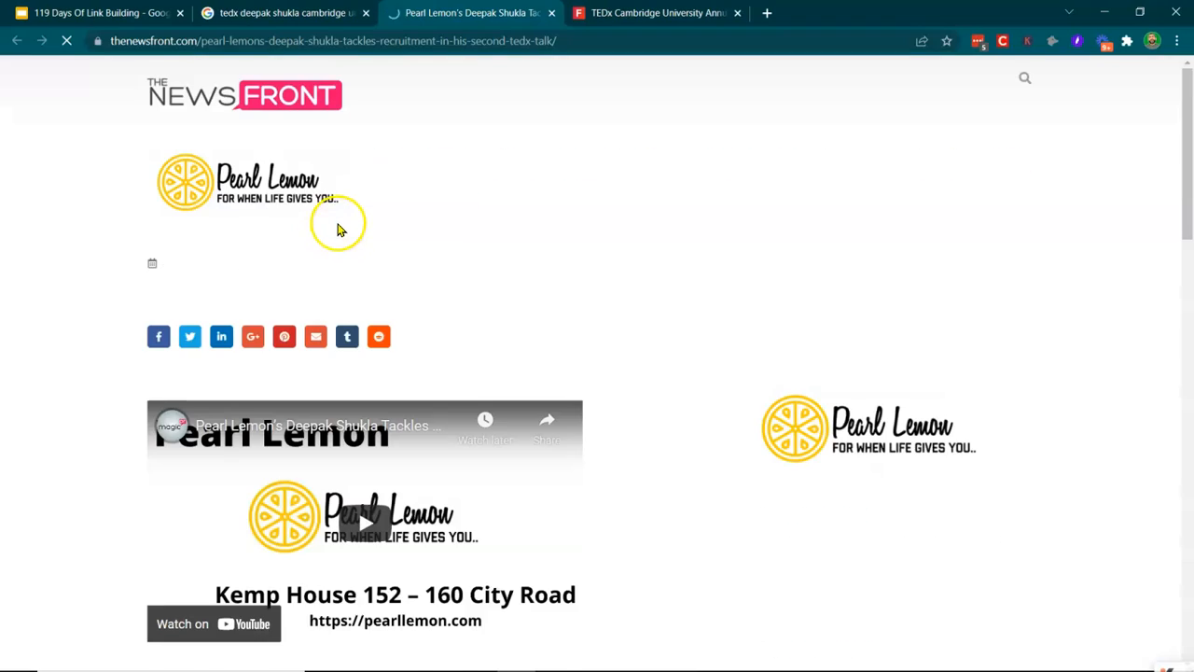
- Skim the TEDxHultLondon recruitment article, then return to slide 134 of the deck
scroll("down", 3)
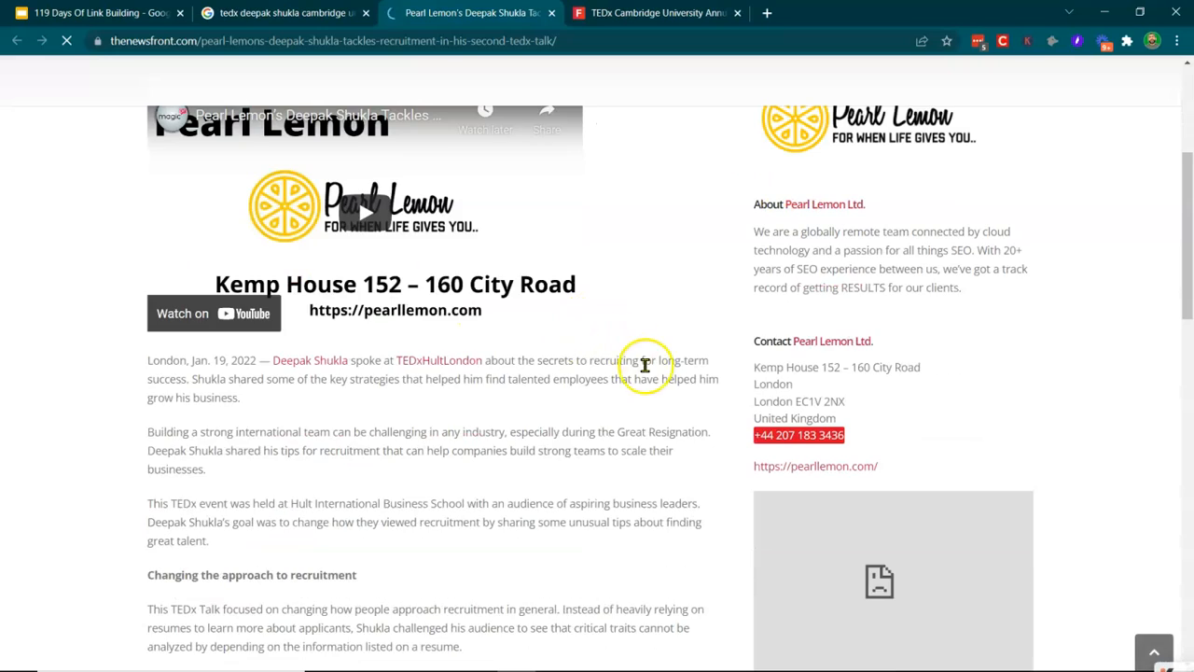
scroll("down", 3)
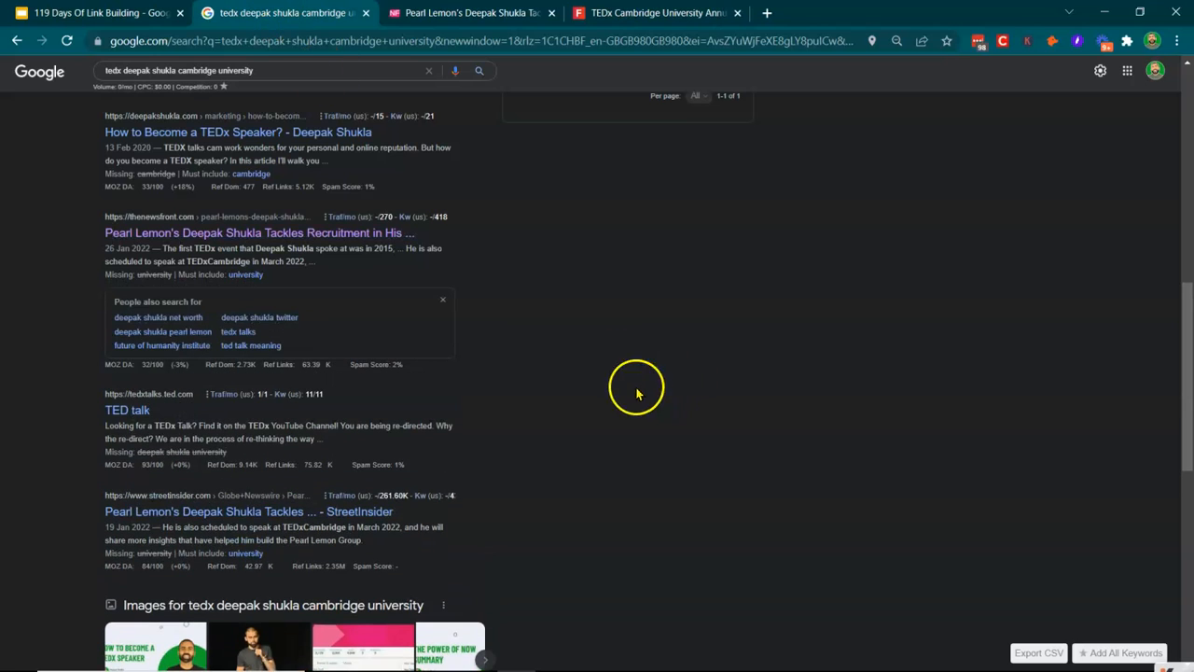
mouse_move(640, 392)
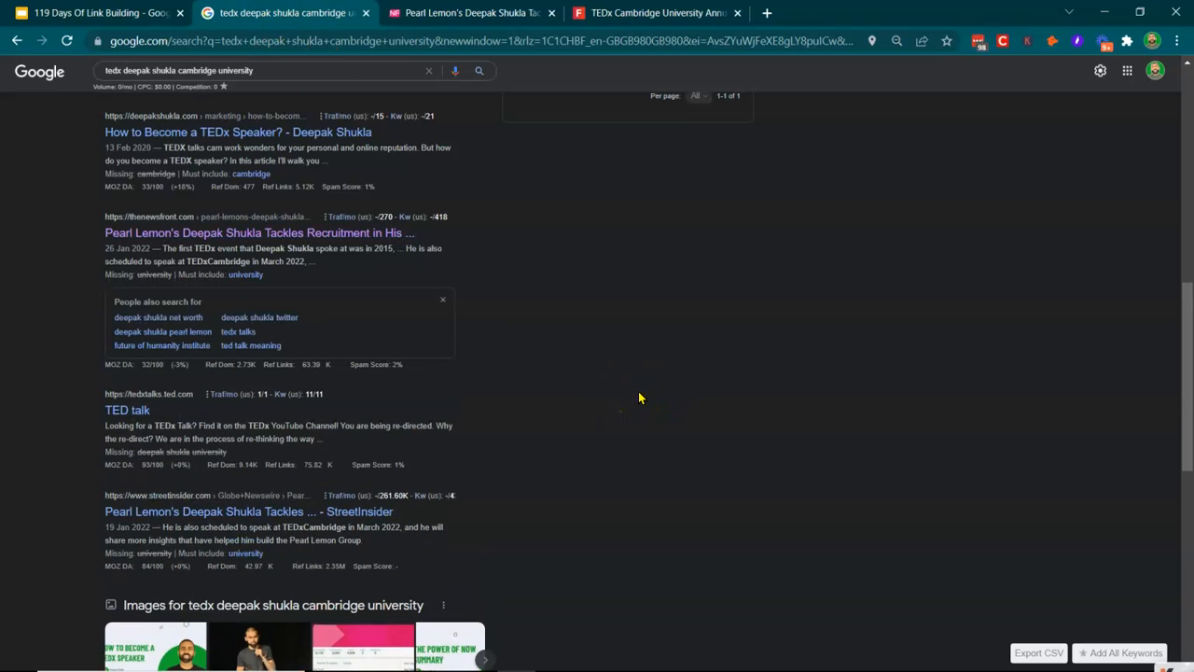
left_click(98, 12)
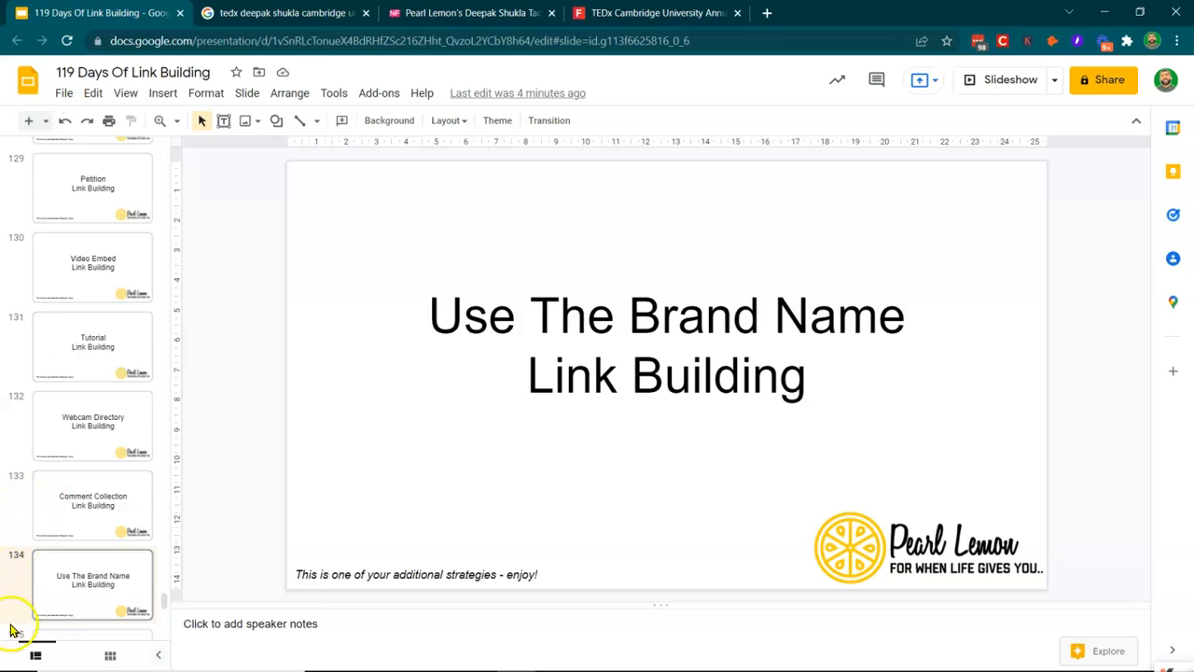